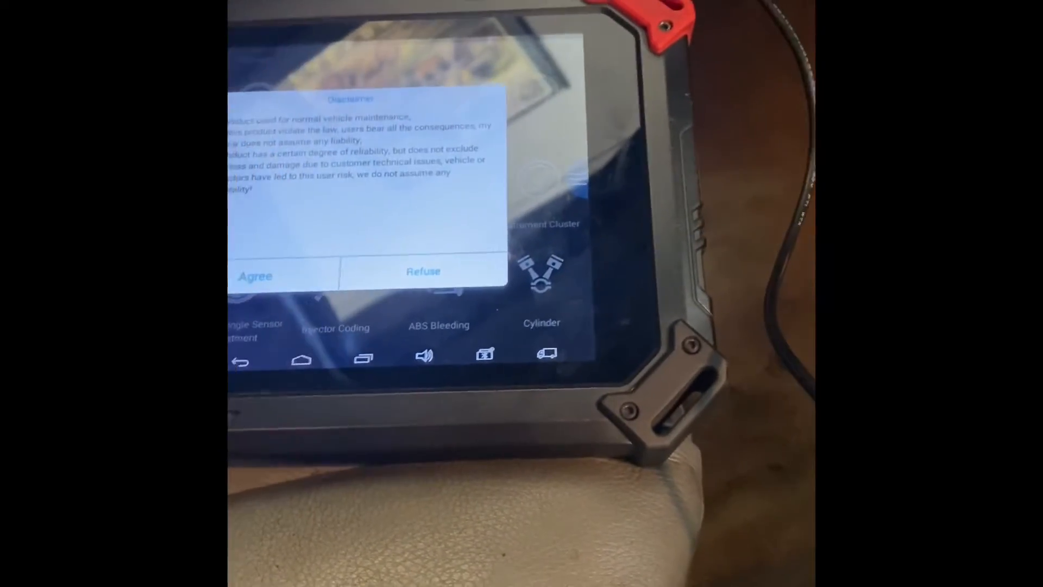
- Agree to the Xhorse disclaimer to continue into Immobilizer auto-select
left_click(254, 275)
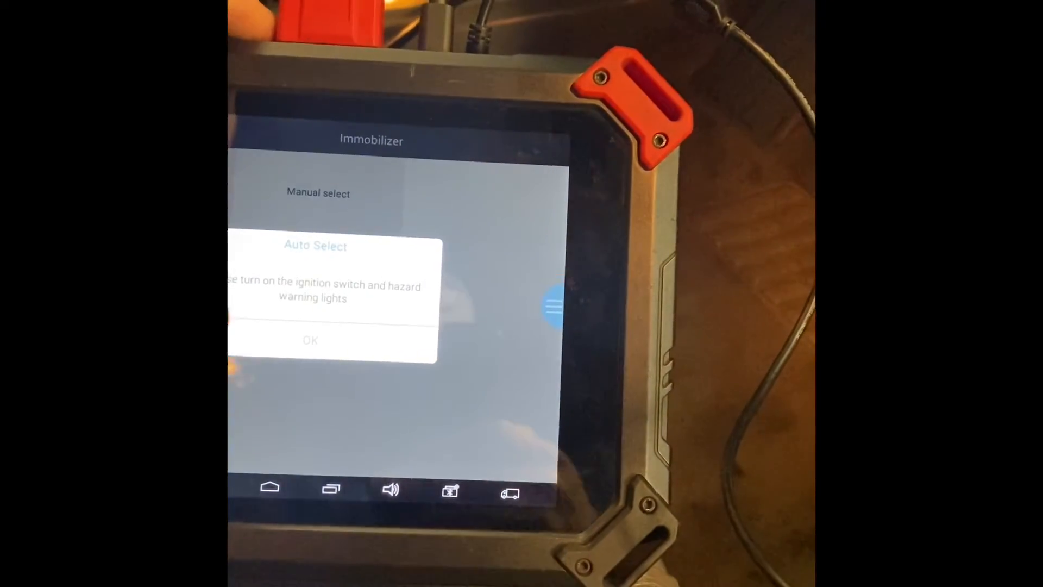
- Acknowledge the reminder to switch on ignition and hazard lights
left_click(309, 341)
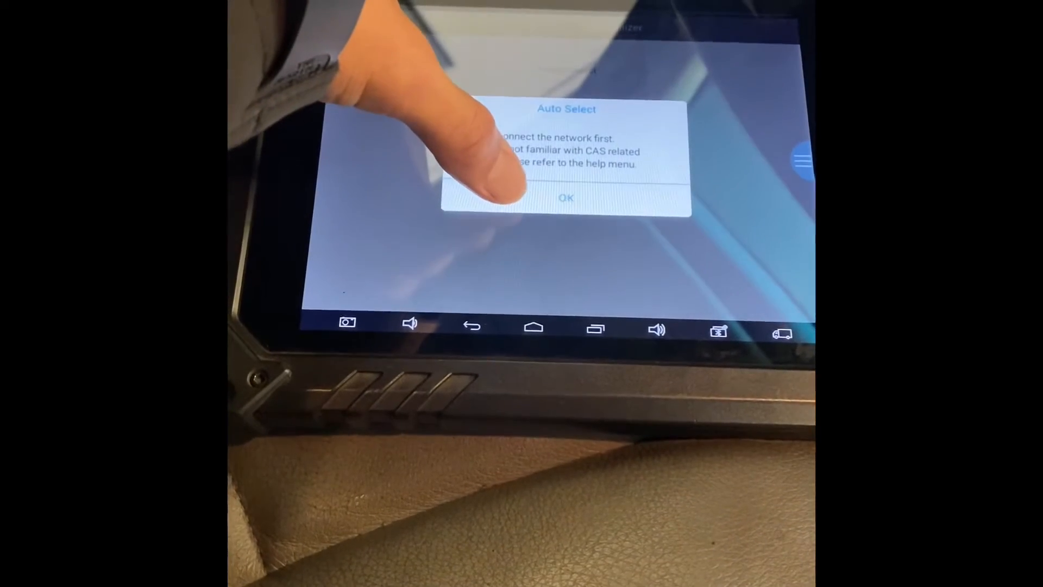
- Dismiss the connect-network and CAS help notice so key info loads
left_click(565, 198)
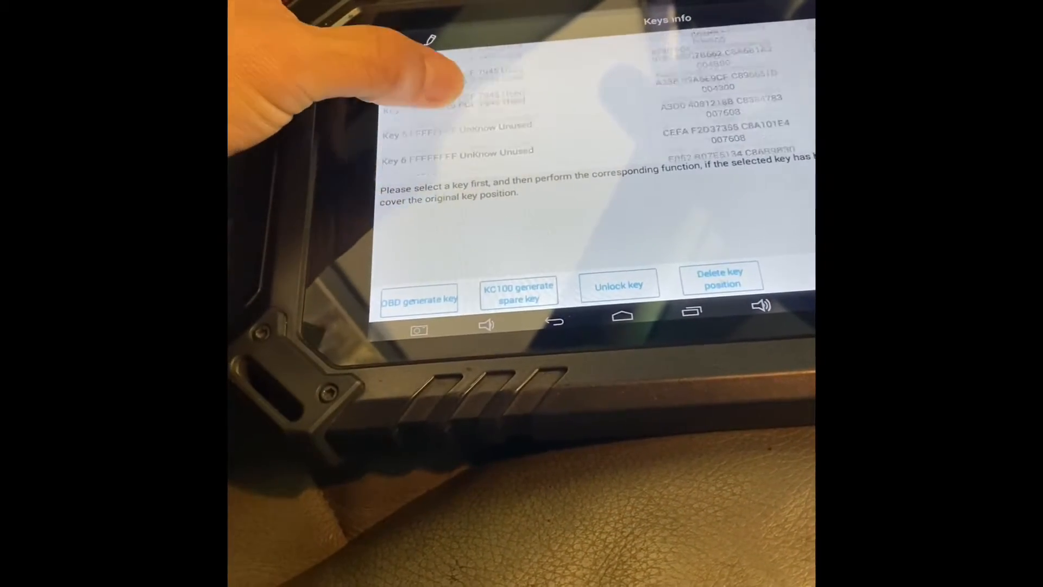
- Scroll down the Keys info list toward unused key position 8
scroll("down", 3)
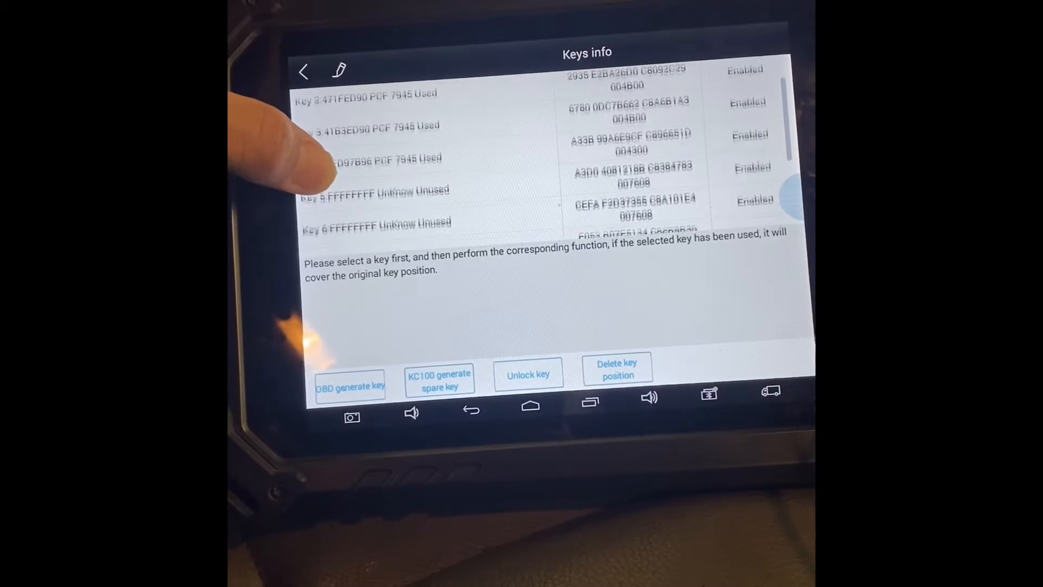
scroll("down", 3)
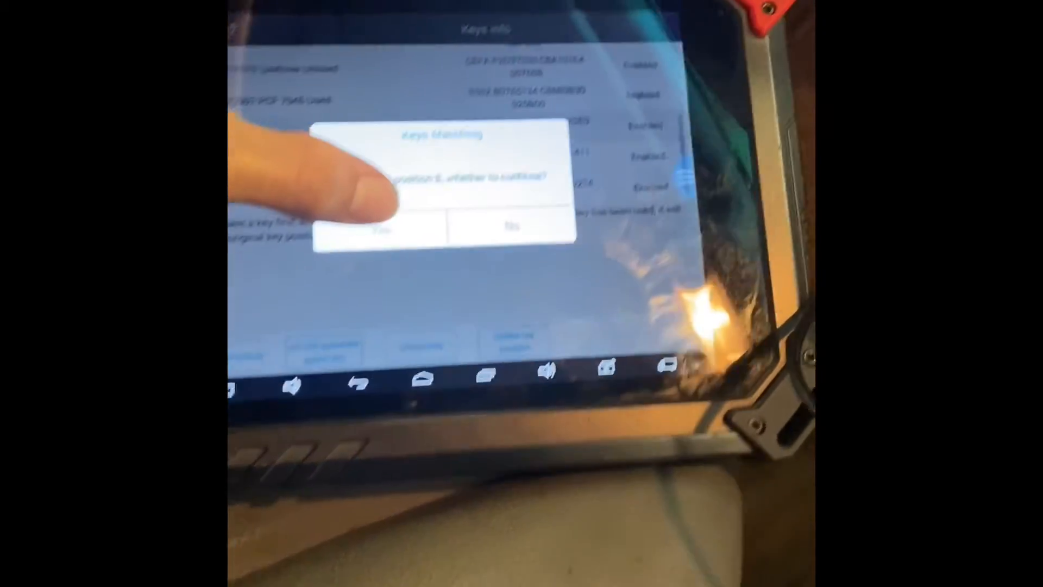
- Confirm overwriting with key position 8 and proceed to remote key preprocessing
left_click(379, 229)
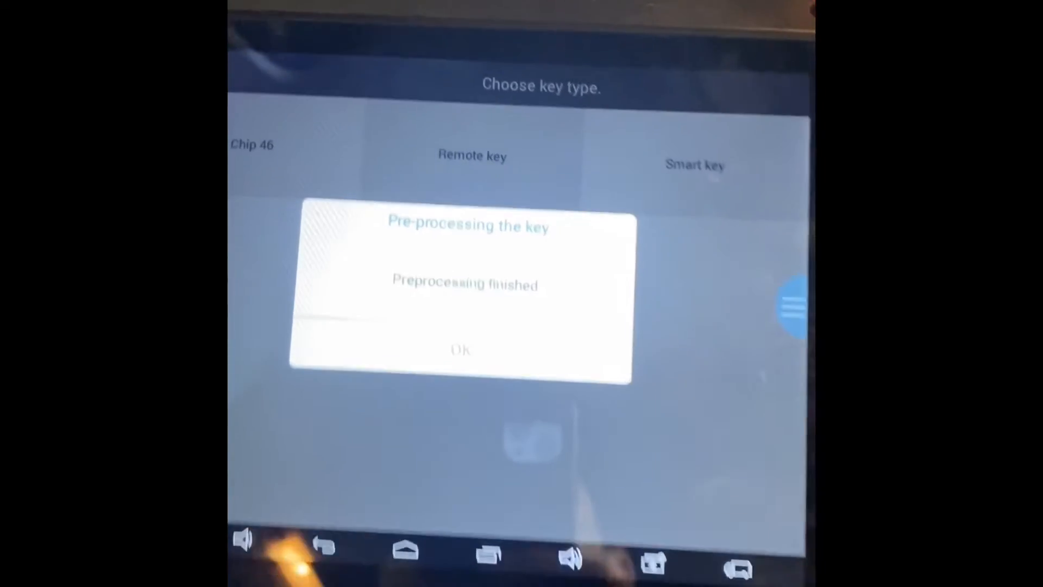
- Confirm preprocessing done and the key inserted, then accept the Success message
left_click(462, 350)
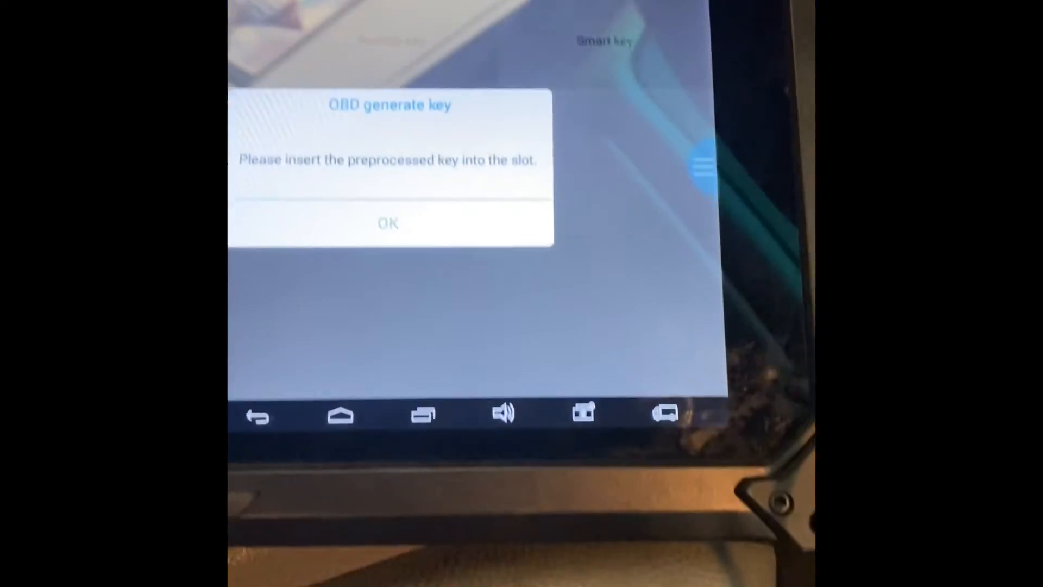
left_click(388, 223)
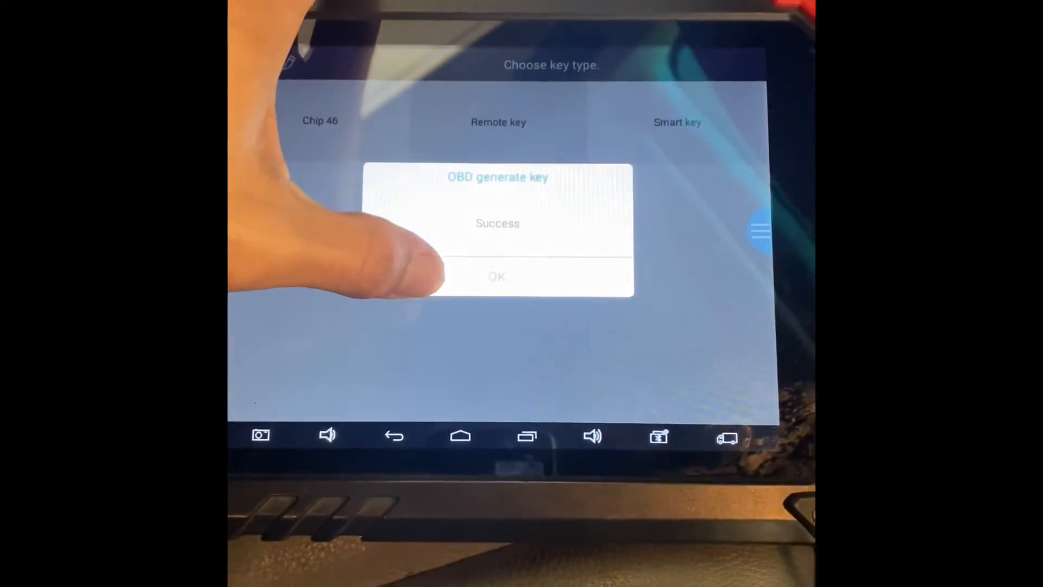
left_click(497, 276)
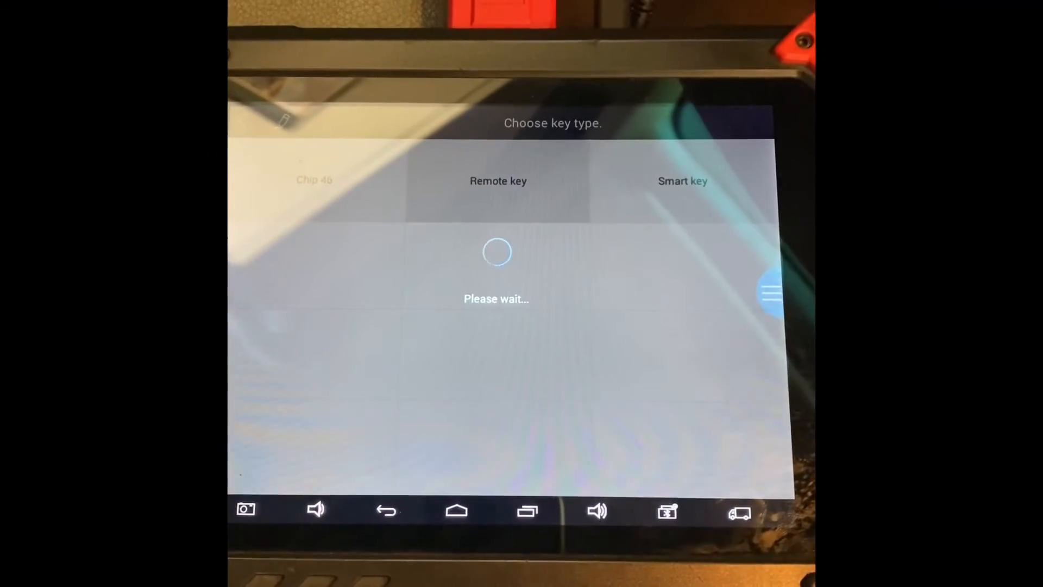